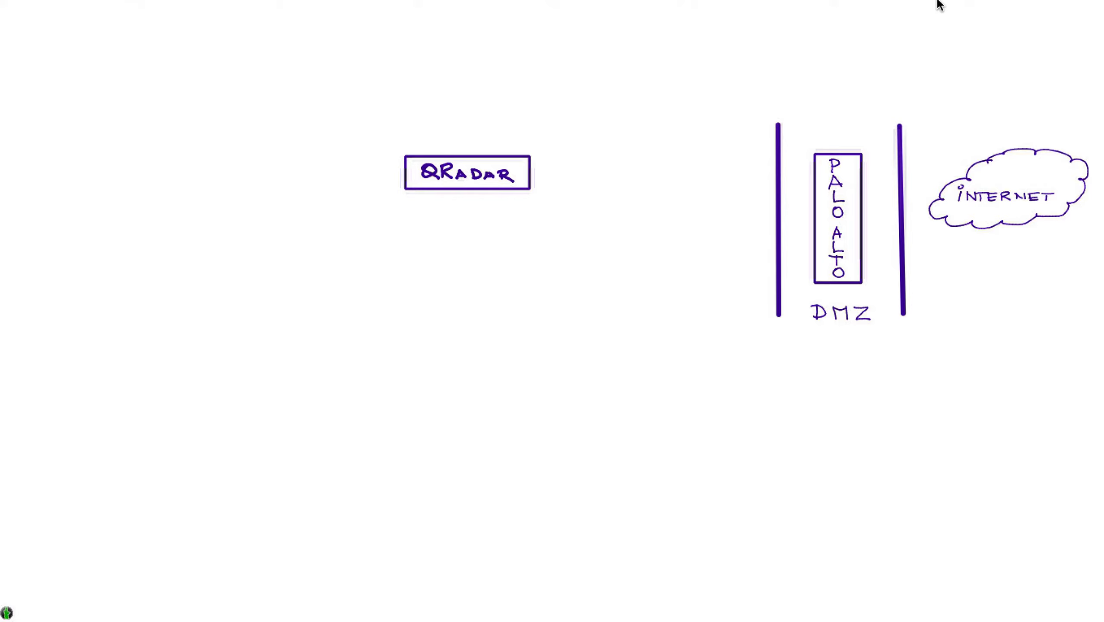
Draw an arrow from Palo Alto into QRadar and label it LOGS.
{"action": "left_click_drag", "start_coordinate": [531, 173], "coordinate": [803, 174]}
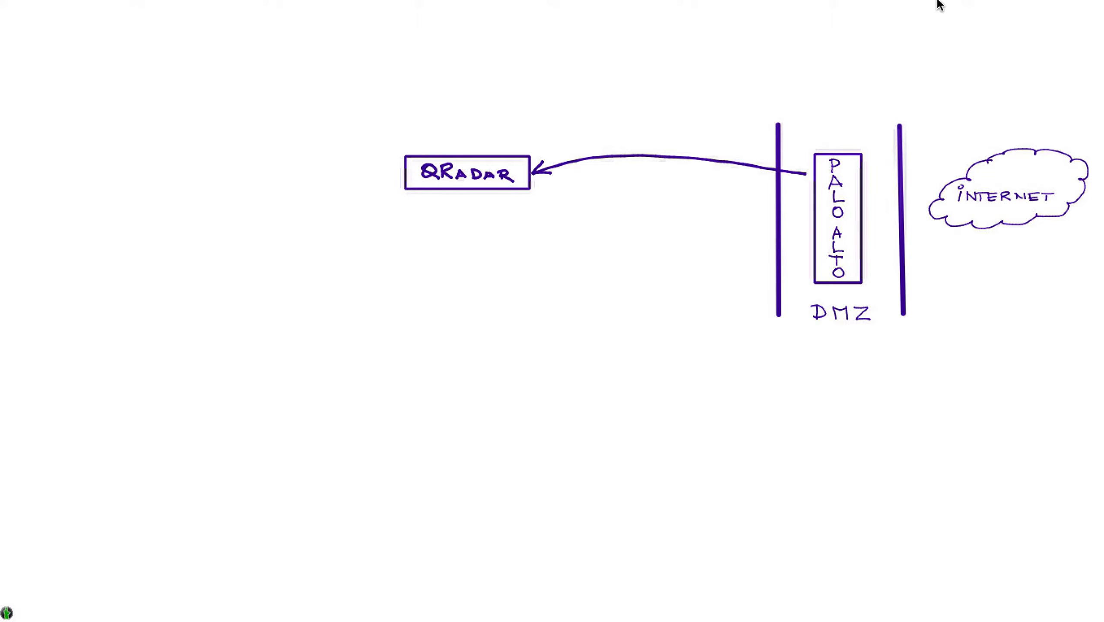
{"action": "type", "text": "LOGS"}
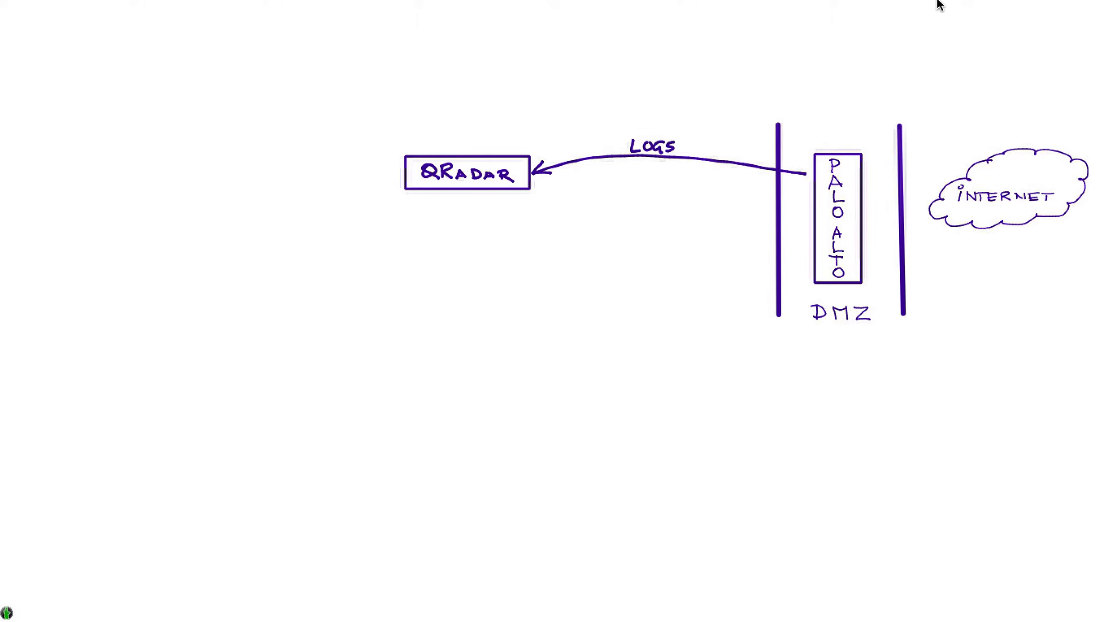
Draw a second Palo Alto–QRadar arrow below the first and label it NETFLOWS.
{"action": "left_click_drag", "start_coordinate": [809, 187], "coordinate": [659, 169]}
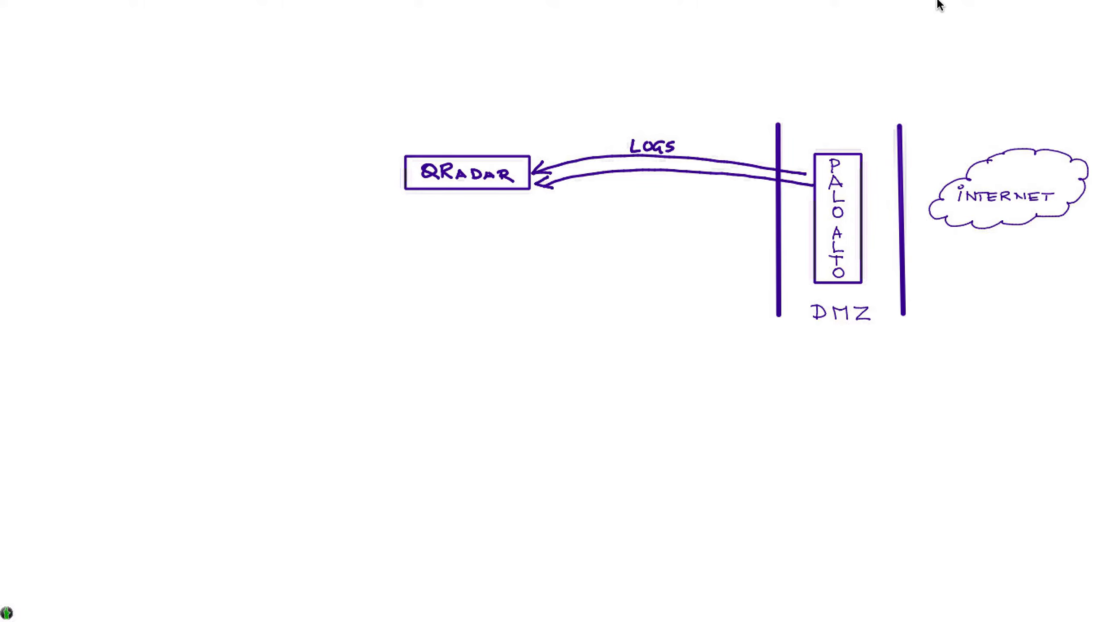
{"action": "type", "text": "NET"}
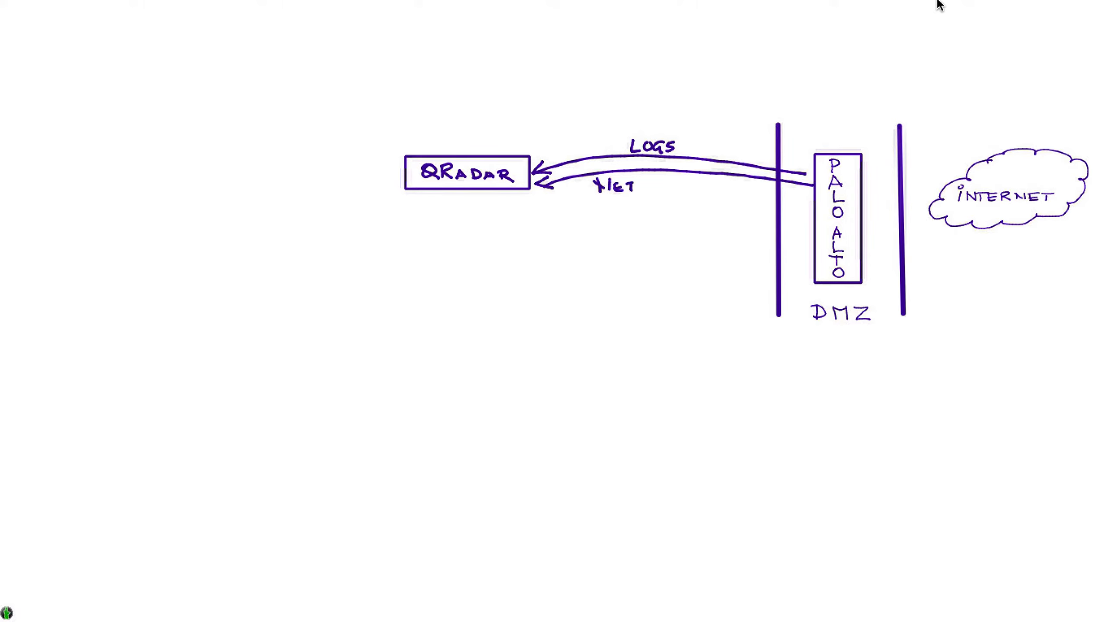
{"action": "type", "text": "FLOW"}
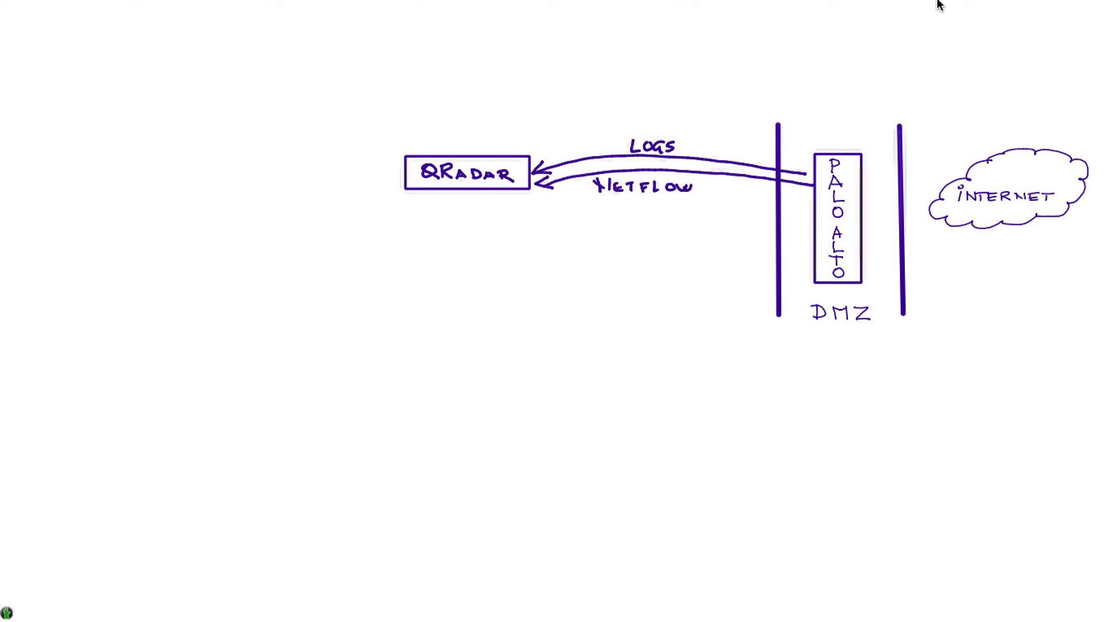
{"action": "type", "text": "s"}
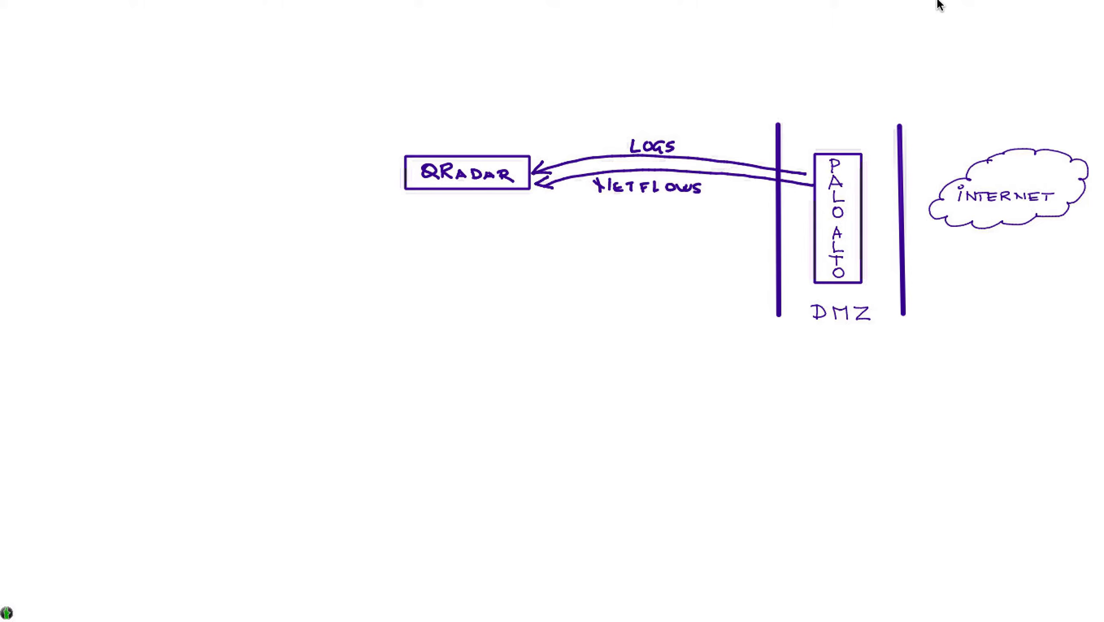
Add an ENDPOINT arrow from lower left into QRadar and a UBA input from above.
{"action": "left_click", "coordinate": [374, 251]}
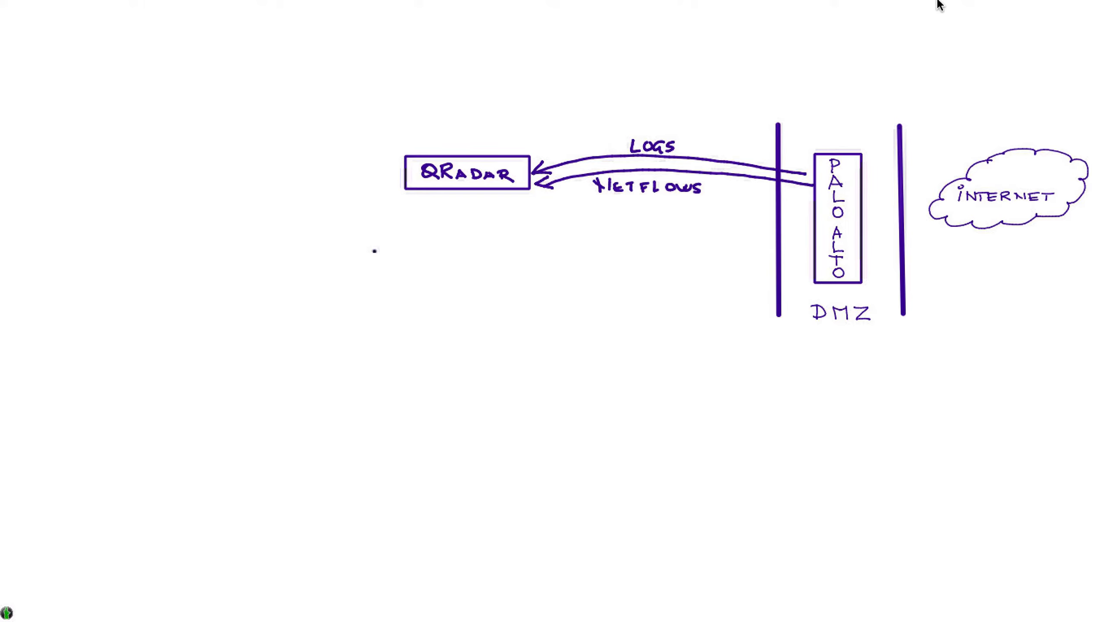
{"action": "left_click_drag", "start_coordinate": [374, 251], "coordinate": [428, 195]}
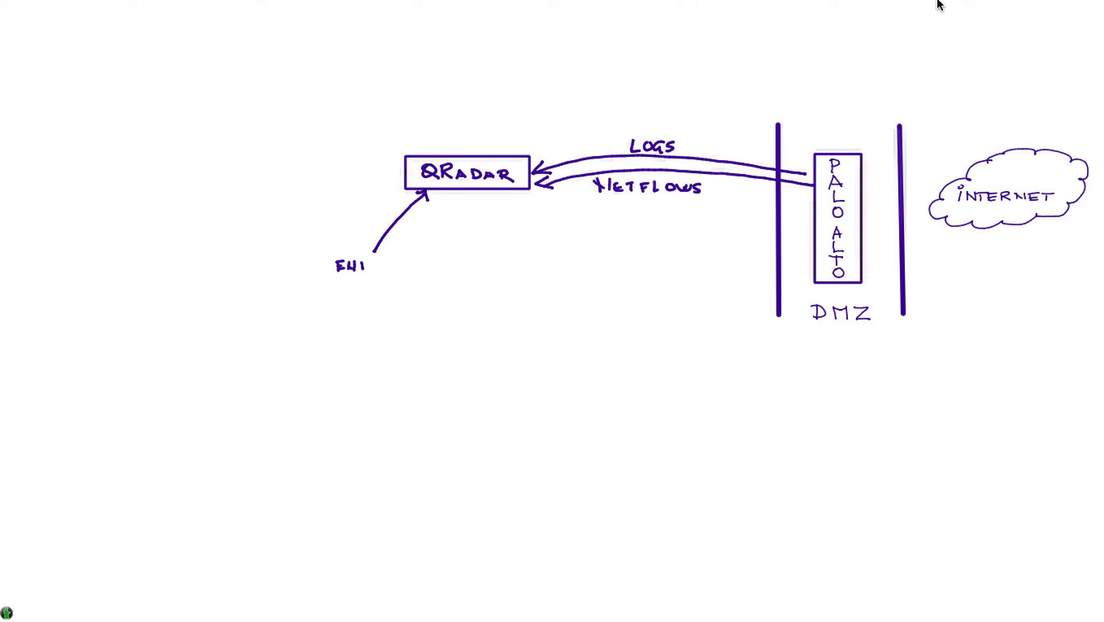
{"action": "type", "text": "END POINT"}
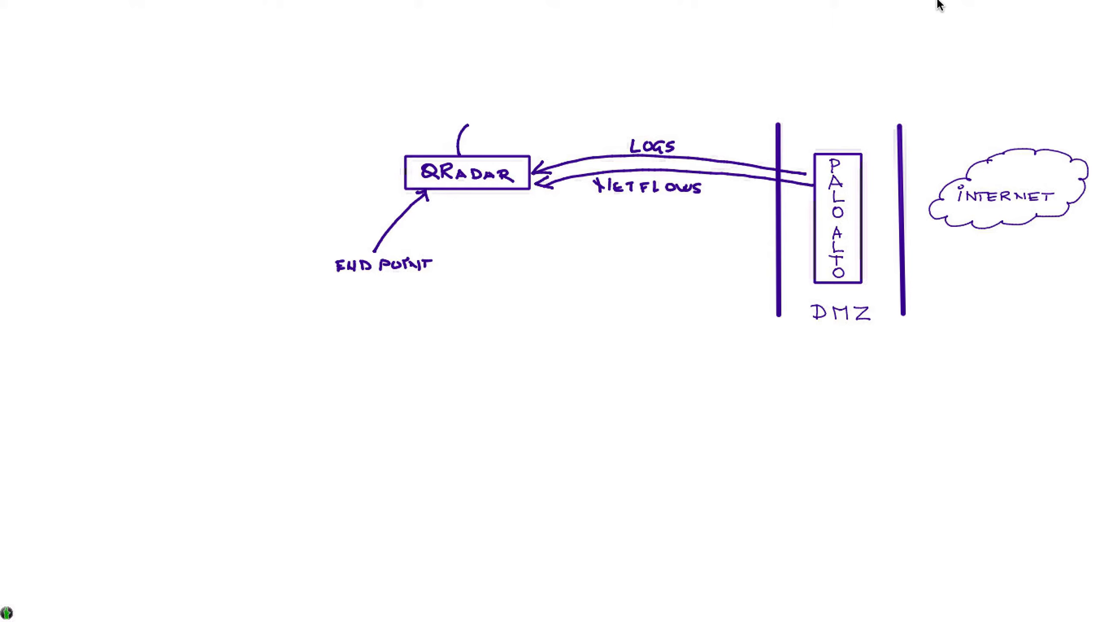
{"action": "type", "text": "UI"}
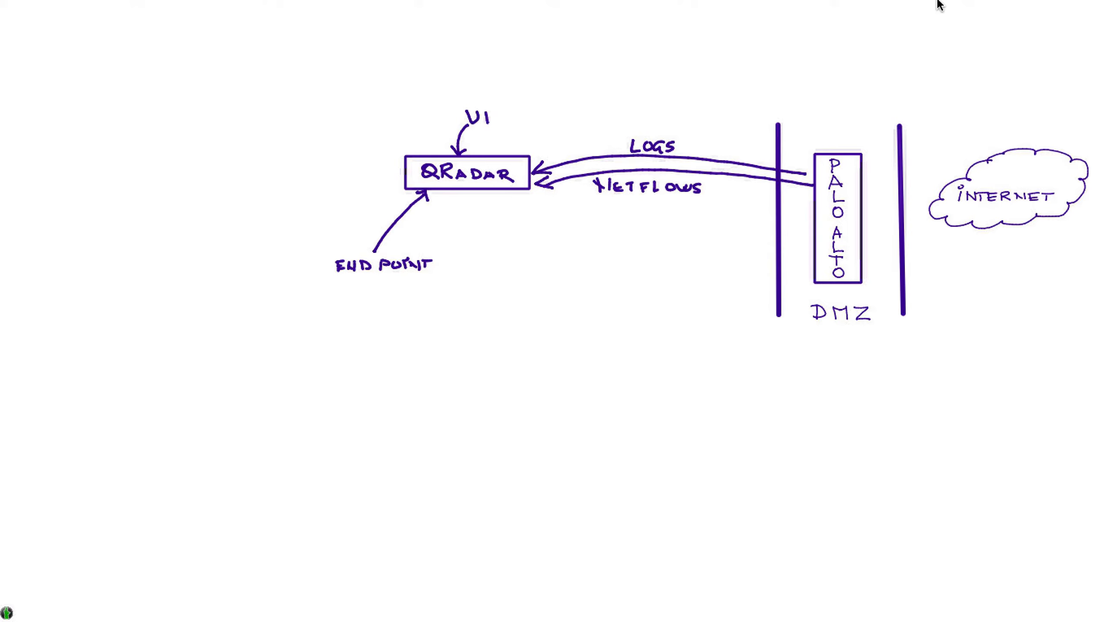
{"action": "type", "text": "BA"}
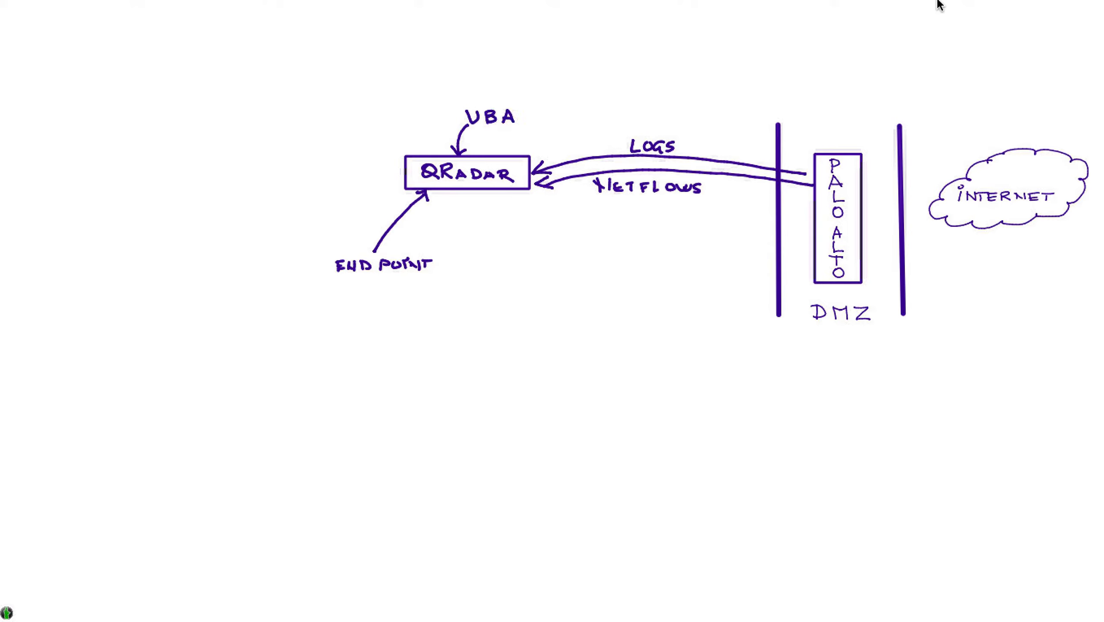